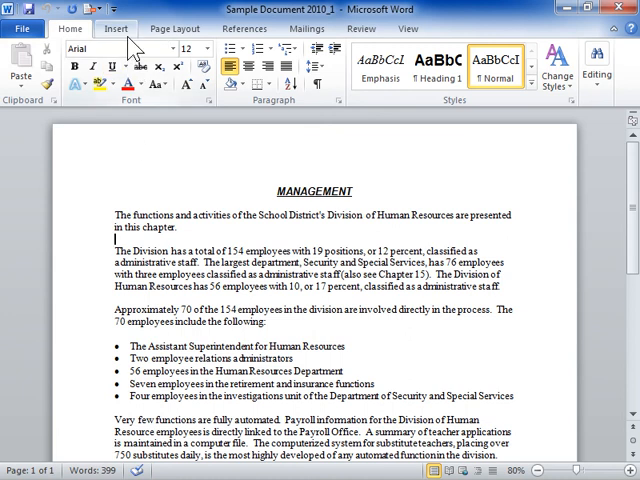
Start a Microsoft Office Signature Line from Insert and dismiss the digital signatures notice.
left_click(116, 28)
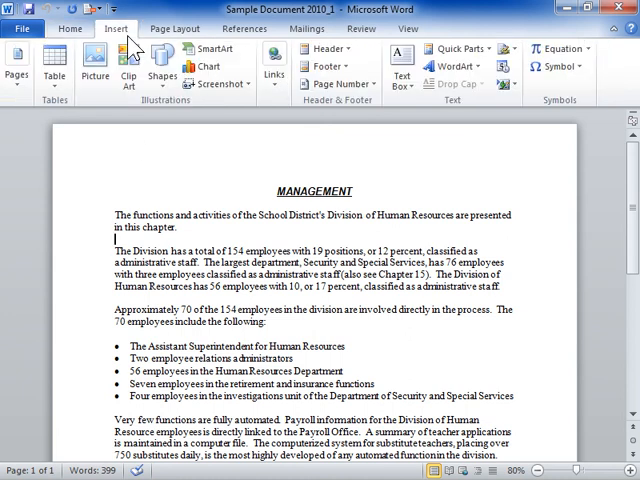
mouse_move(356, 108)
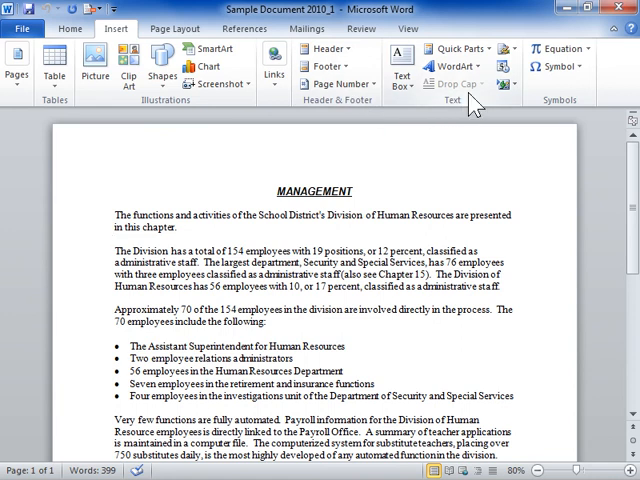
left_click(508, 48)
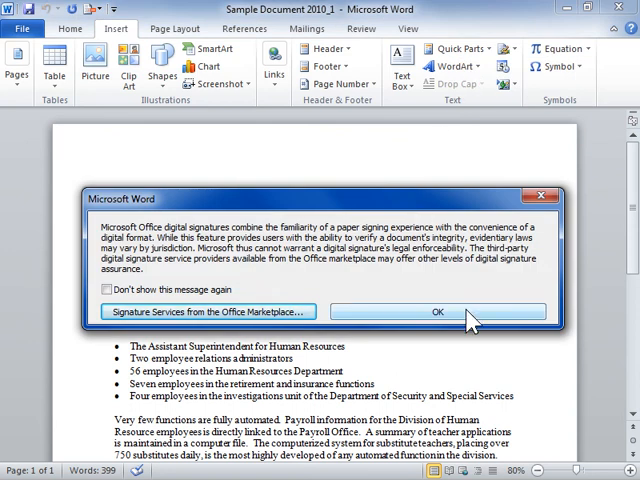
left_click(436, 312)
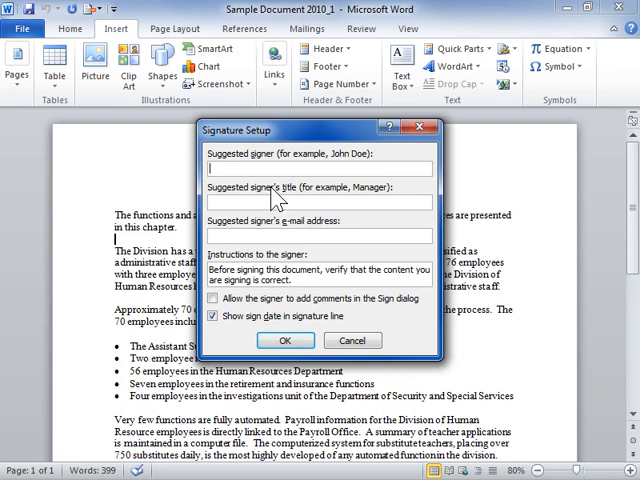
type("Sample signer")
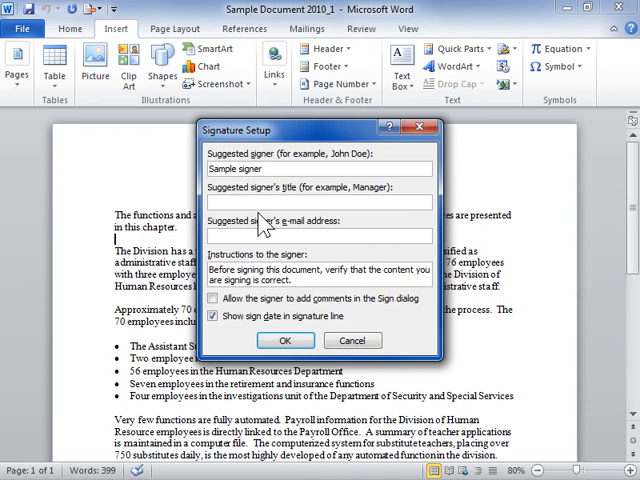
type("Sample title")
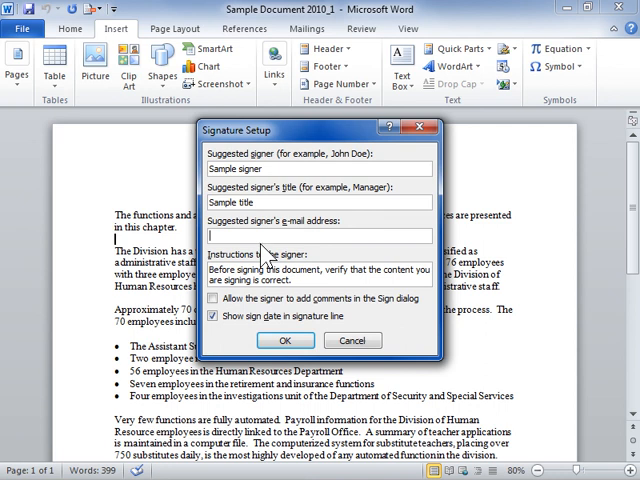
type("sampleuser01@sample.com")
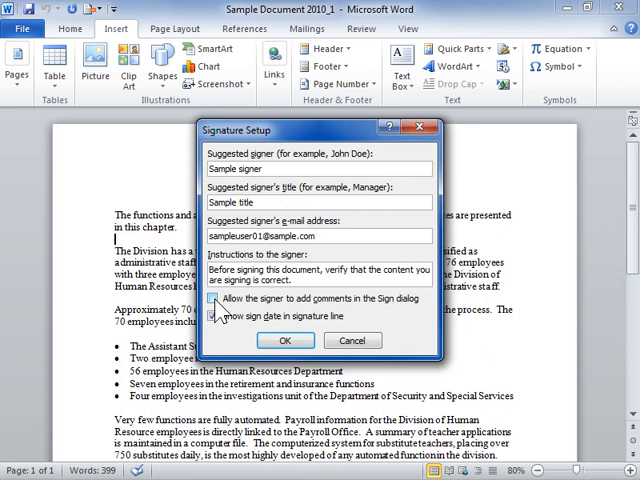
left_click(214, 316)
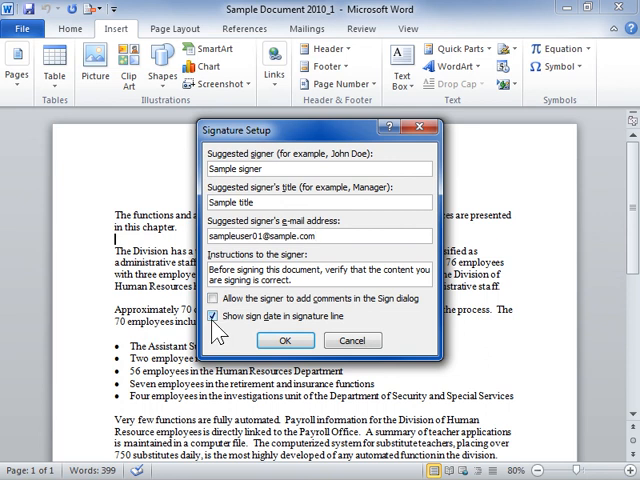